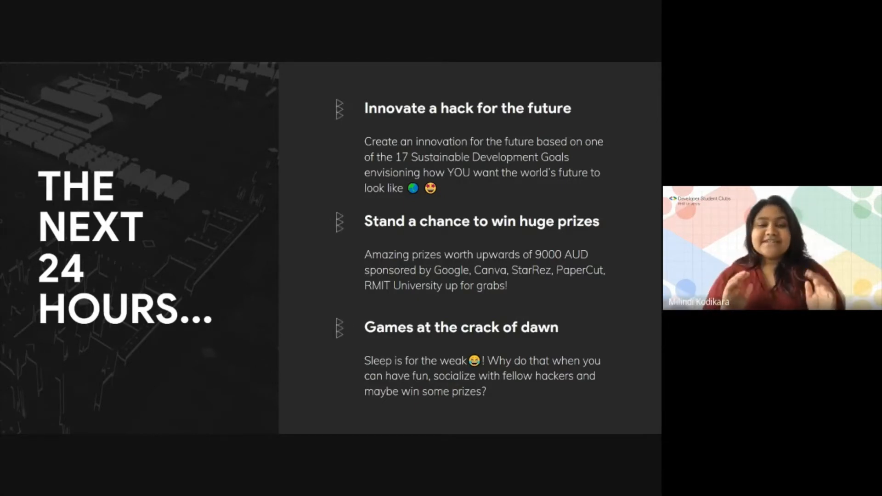
- Advance past 'The Next 24 Hours' slide to the Day 1 agenda slide
key("right")
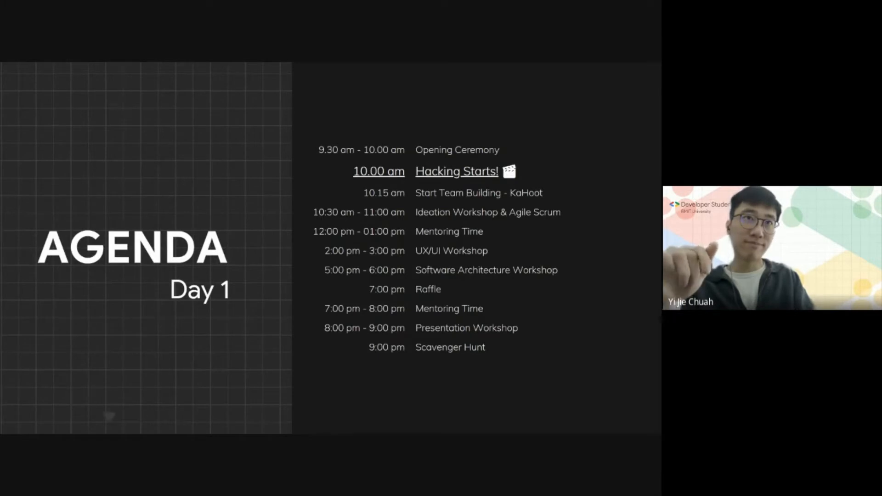
- Advance from the Day 1 agenda to the 'Still Can't Find a Team?' slide
key("right")
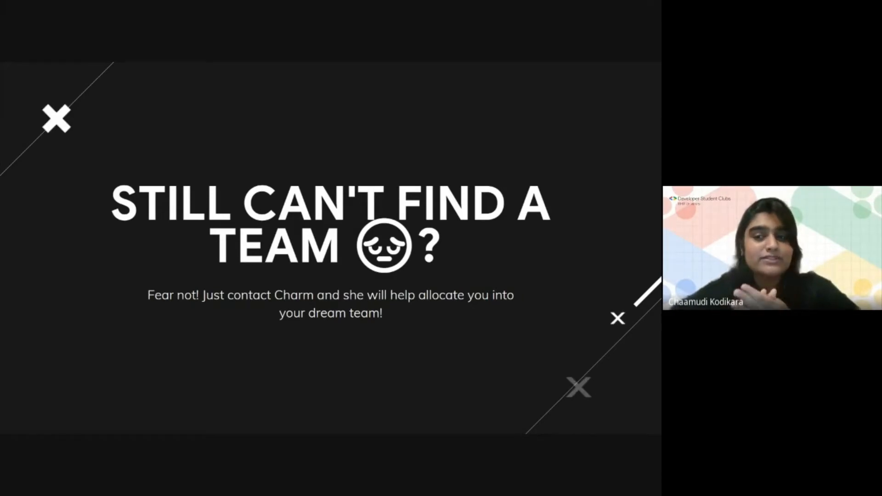
mouse_move(231, 66)
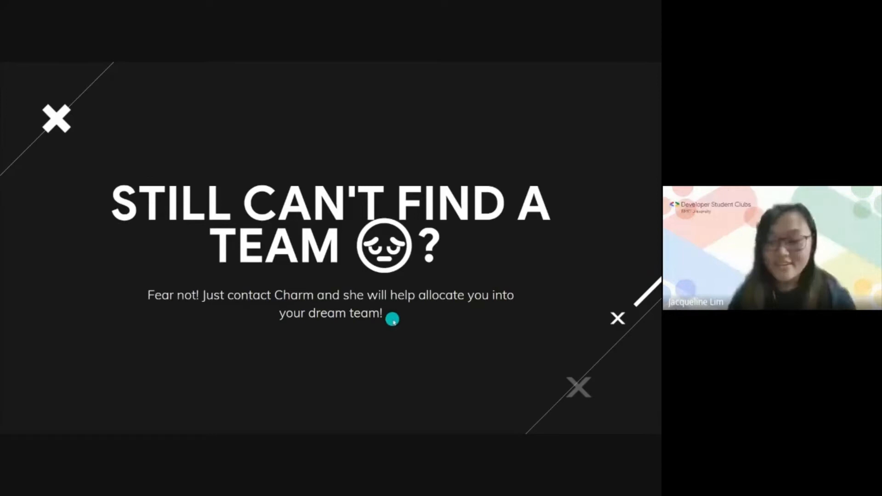
- Advance through 'Getting Mentor Help' to the 'Your Mentors!' slide
key("Right")
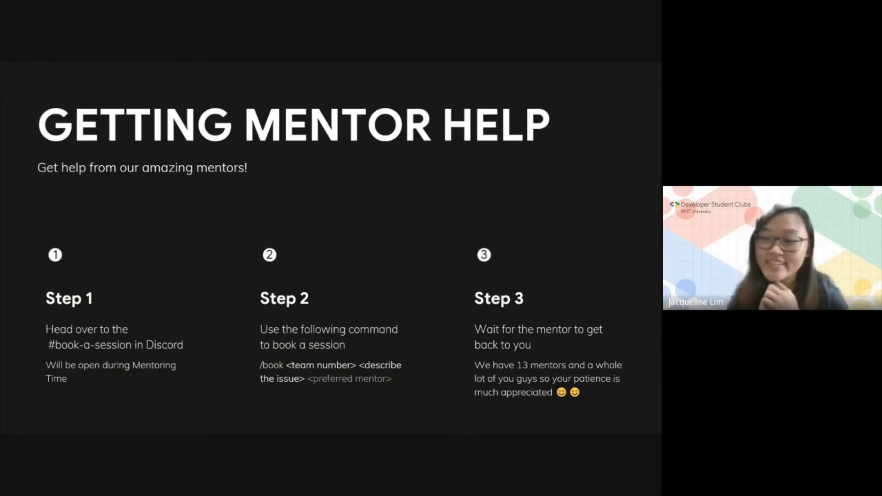
key("right")
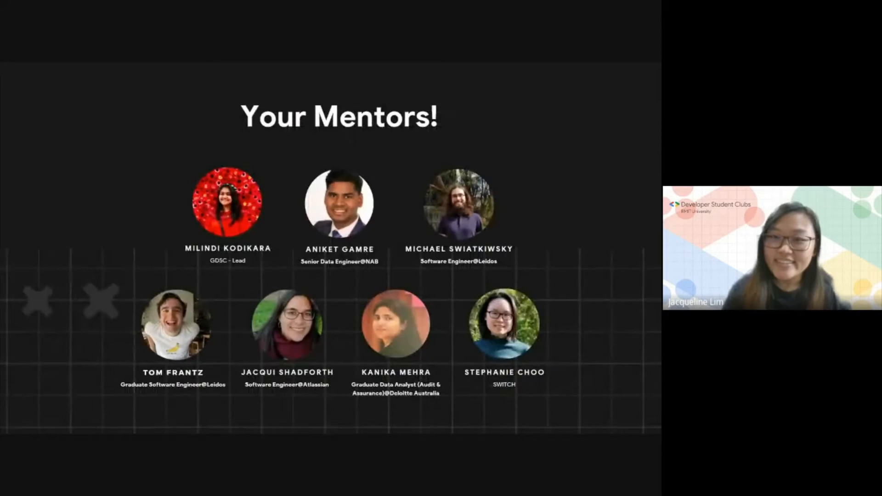